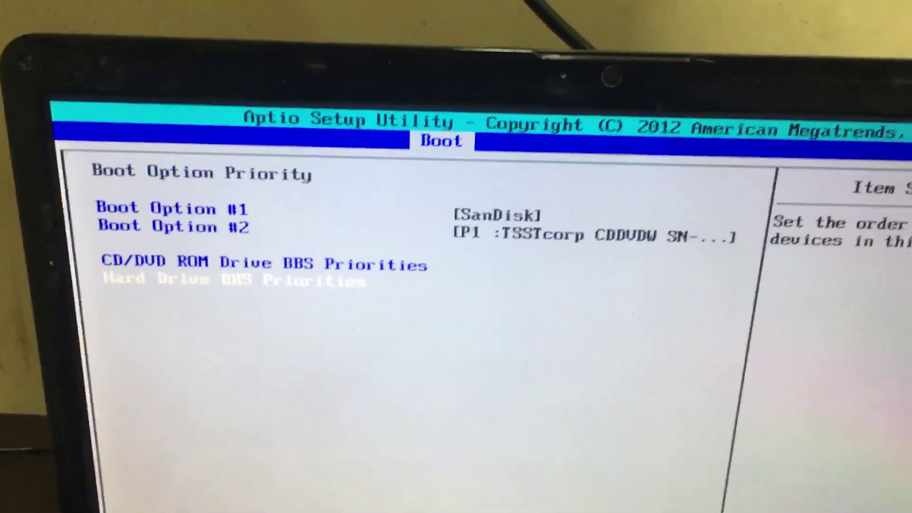
# Step: Request Save & Exit with F10, bringing up the save-configuration-and-reset prompt
pyautogui.press('F10')
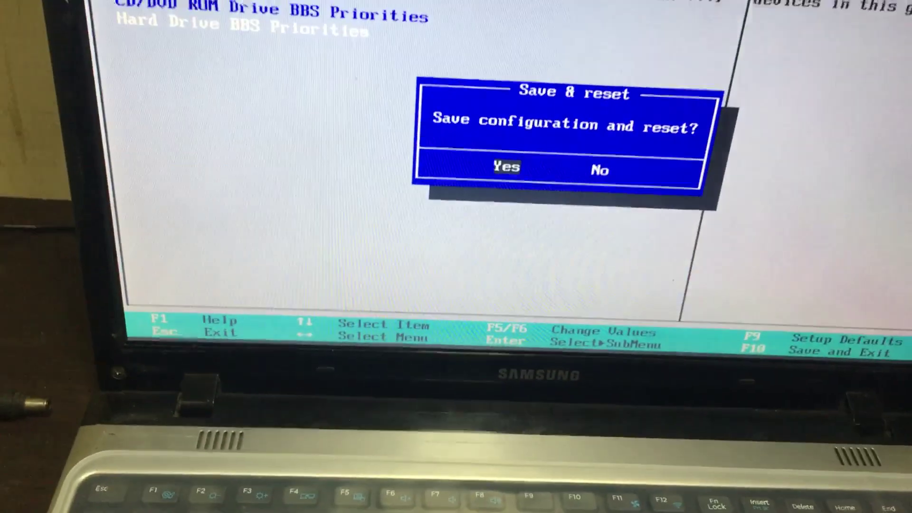